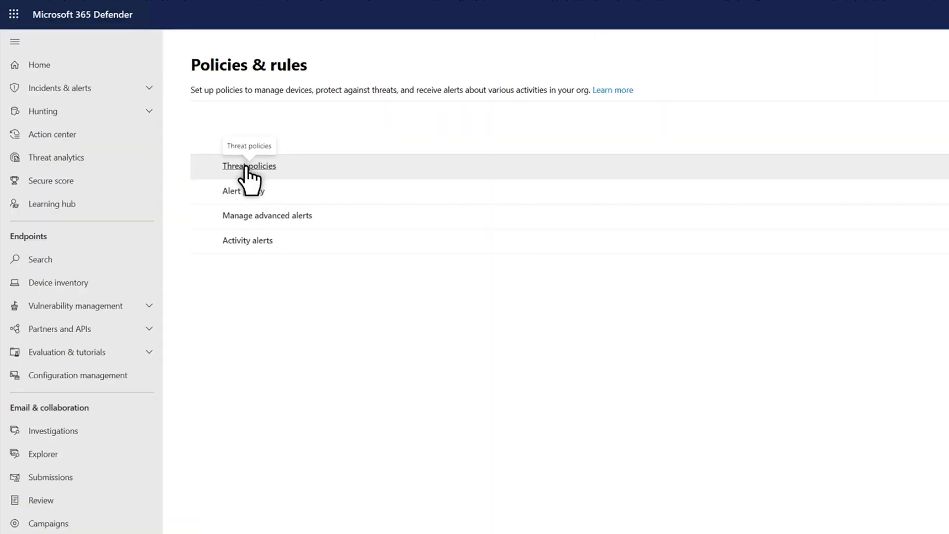
Go to Threat policies and open the Anti-spam policies page
{"action": "left_click", "coordinate": [249, 165]}
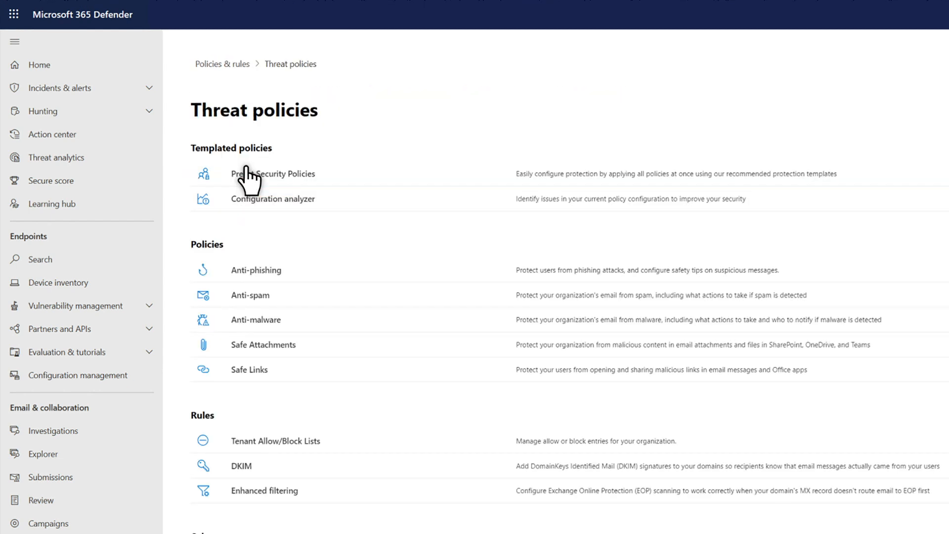
{"action": "mouse_move", "coordinate": [249, 296]}
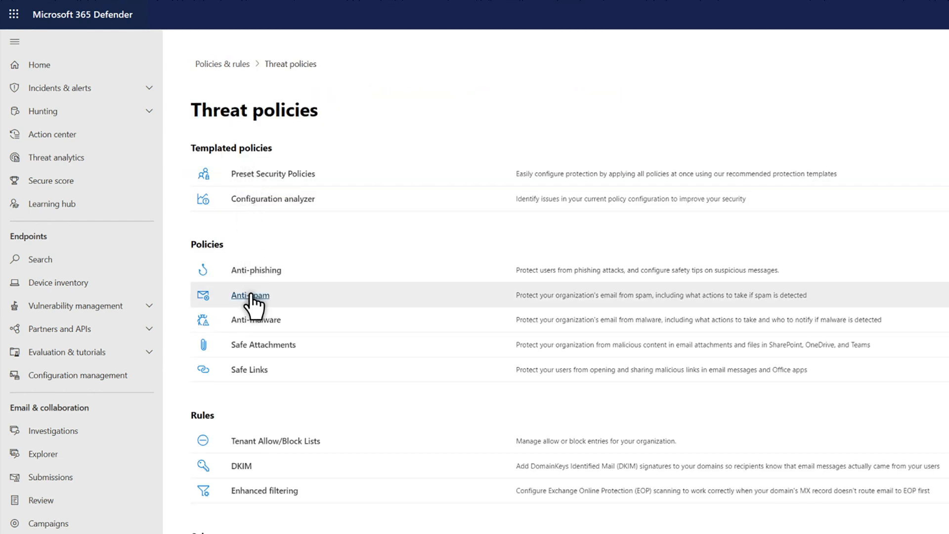
{"action": "left_click", "coordinate": [250, 295]}
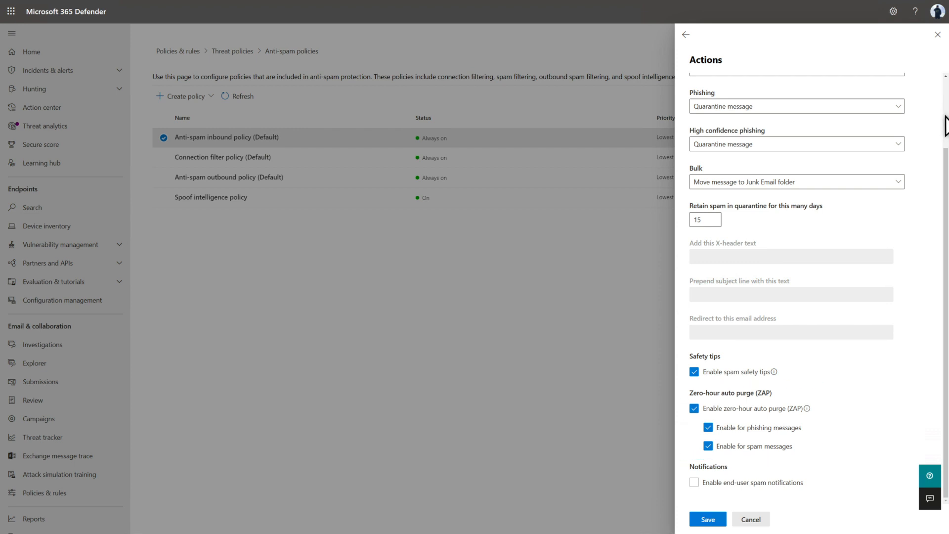
{"action": "scroll", "scroll_direction": "up", "scroll_amount": 3}
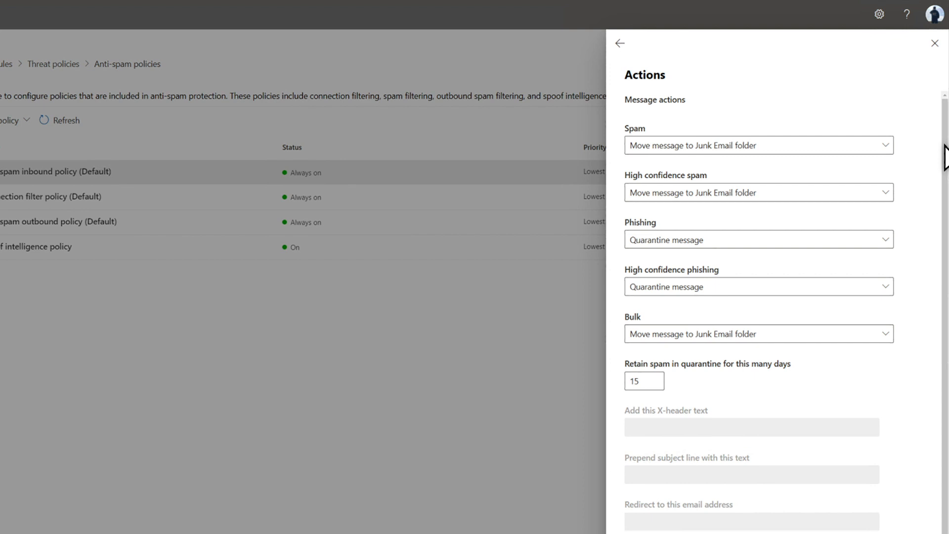
{"action": "mouse_move", "coordinate": [860, 251]}
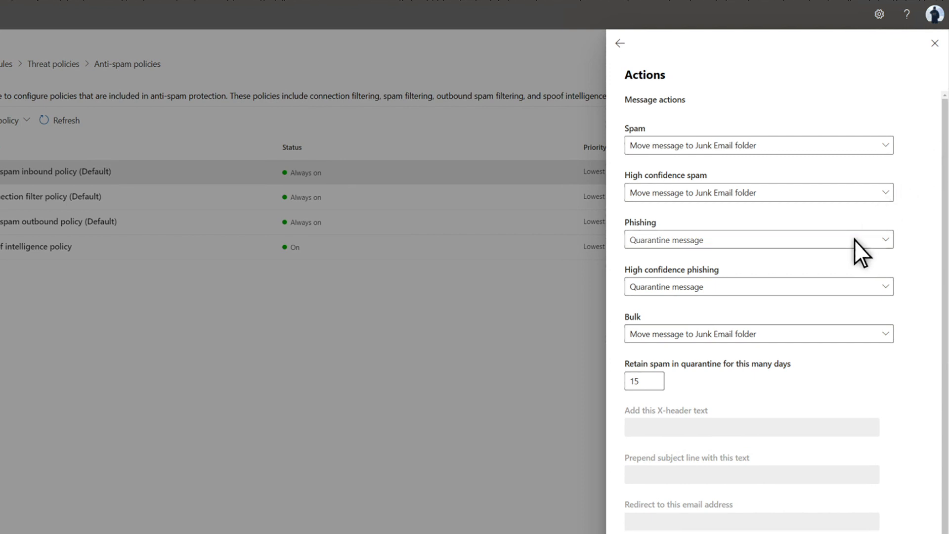
{"action": "left_click", "coordinate": [757, 240]}
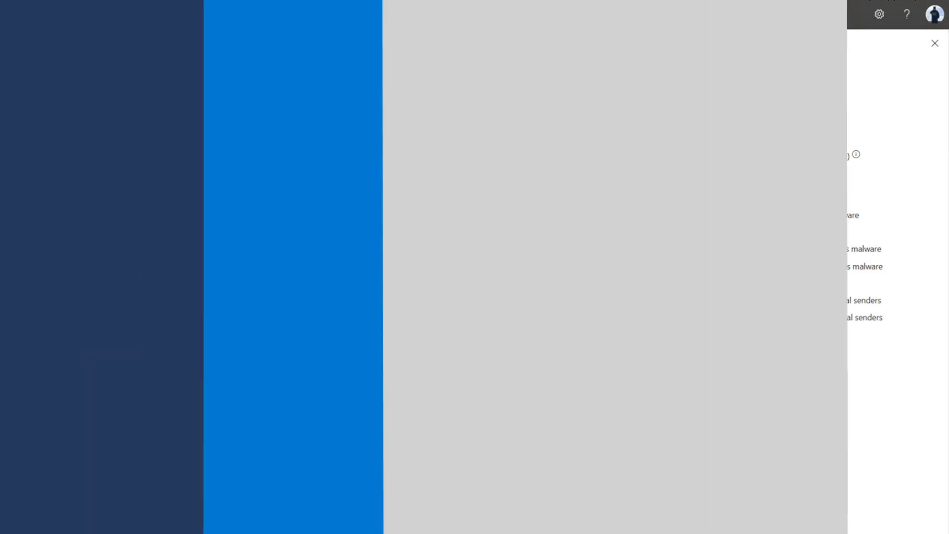
Close the anti-malware settings flyout to reveal Explorer's malware email chart
{"action": "left_click", "coordinate": [934, 43]}
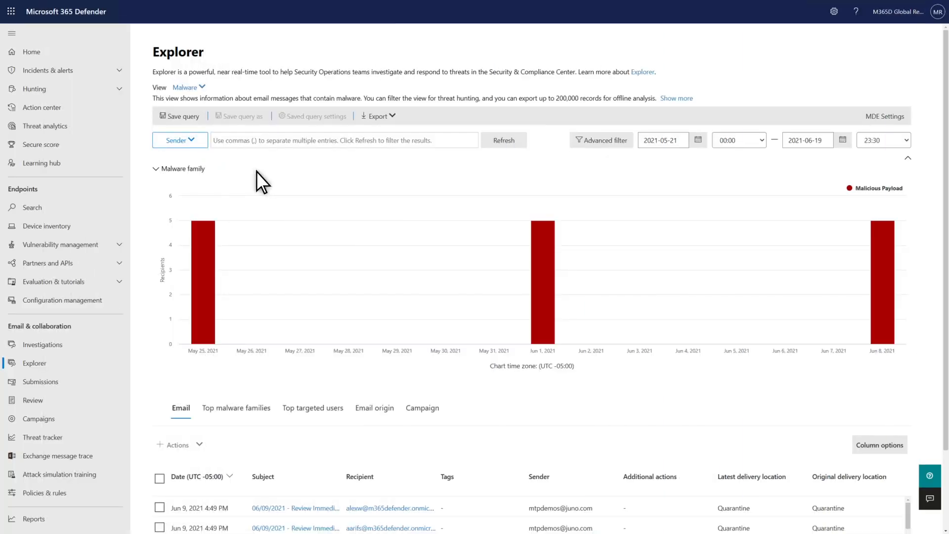
{"action": "mouse_move", "coordinate": [194, 140]}
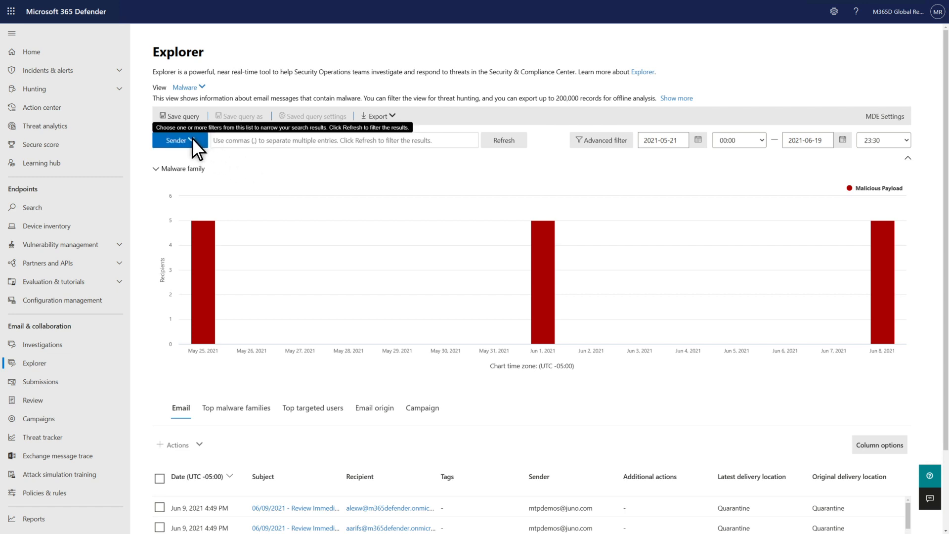
Filter Explorer's malware emails by Additional action ZAP and refresh the results
{"action": "left_click", "coordinate": [180, 140]}
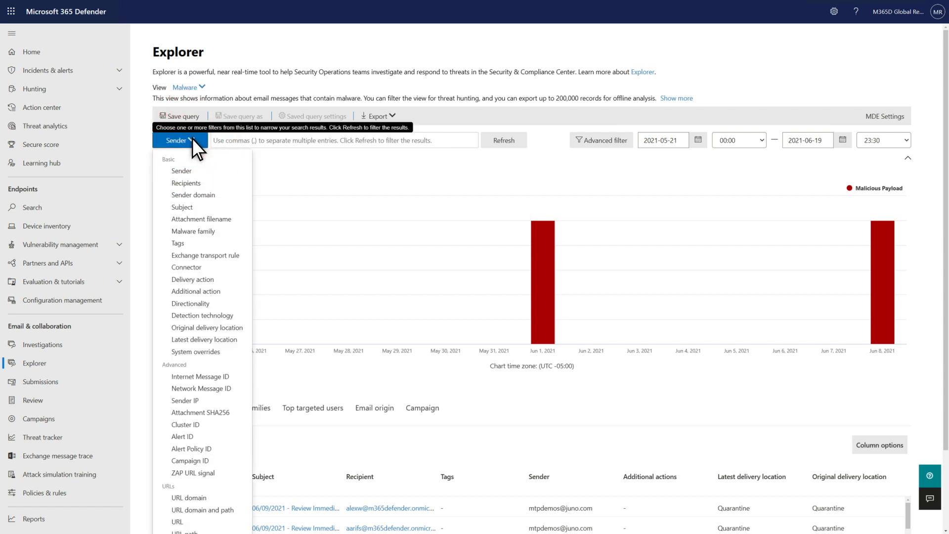
{"action": "mouse_move", "coordinate": [195, 291]}
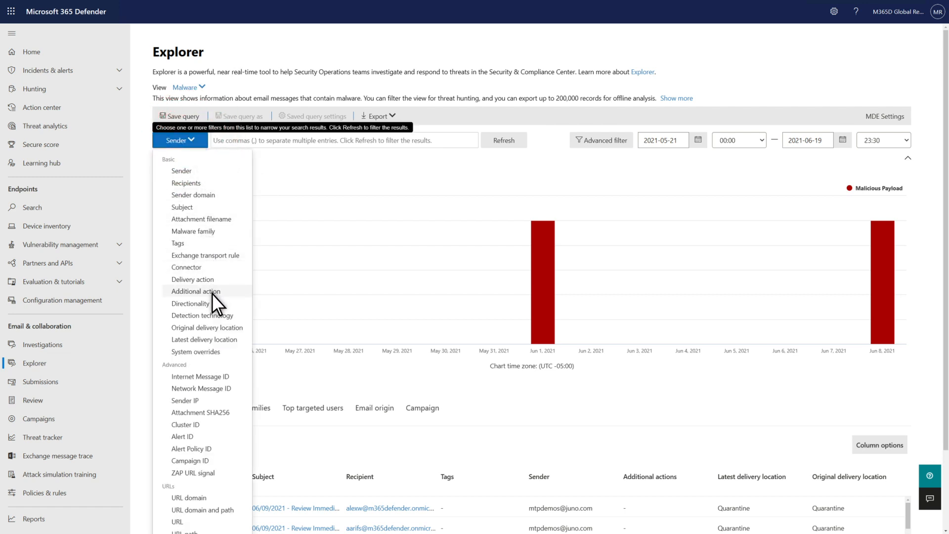
{"action": "left_click", "coordinate": [196, 292]}
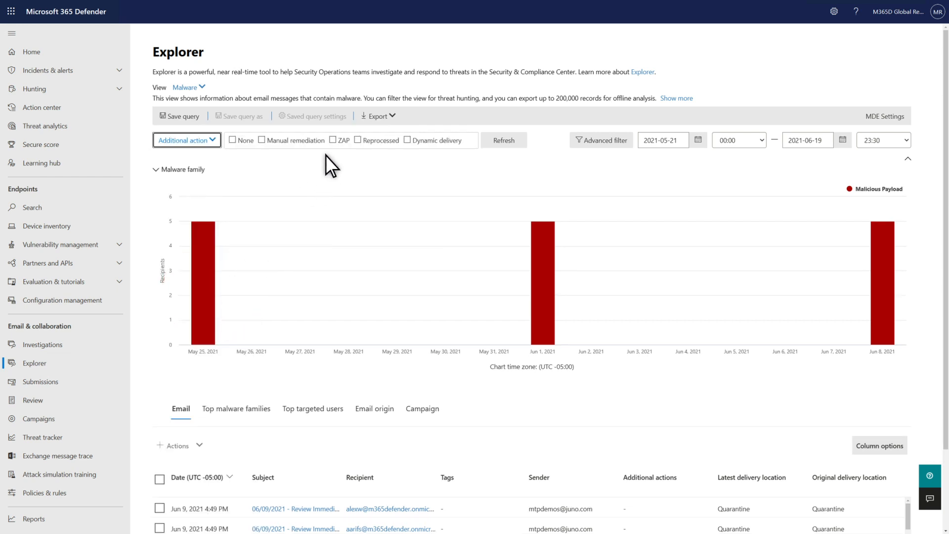
{"action": "left_click", "coordinate": [332, 140]}
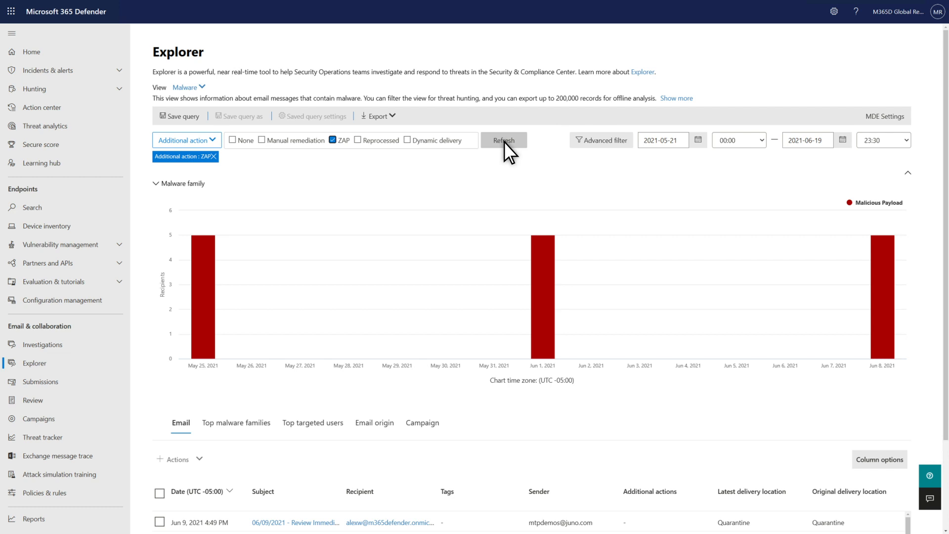
{"action": "left_click", "coordinate": [503, 140]}
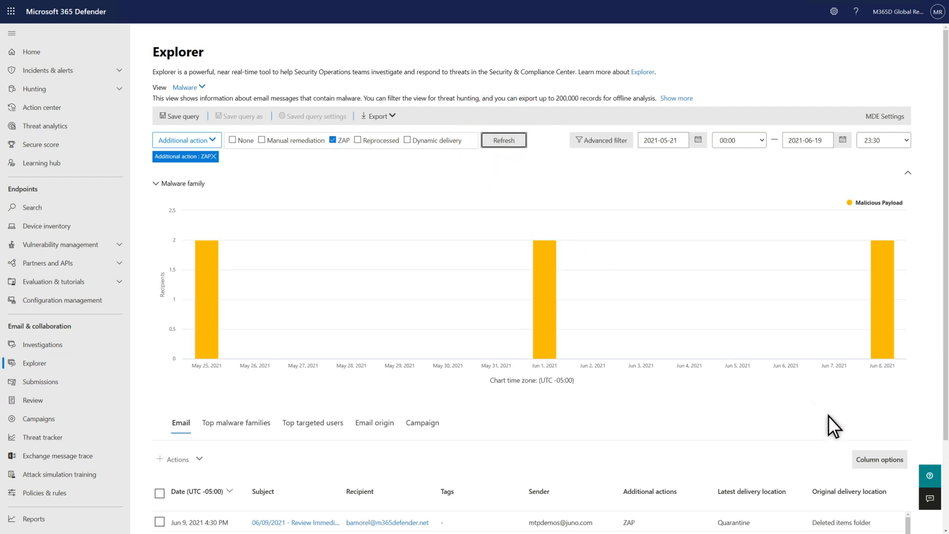
{"action": "scroll", "scroll_direction": "down", "scroll_amount": 3}
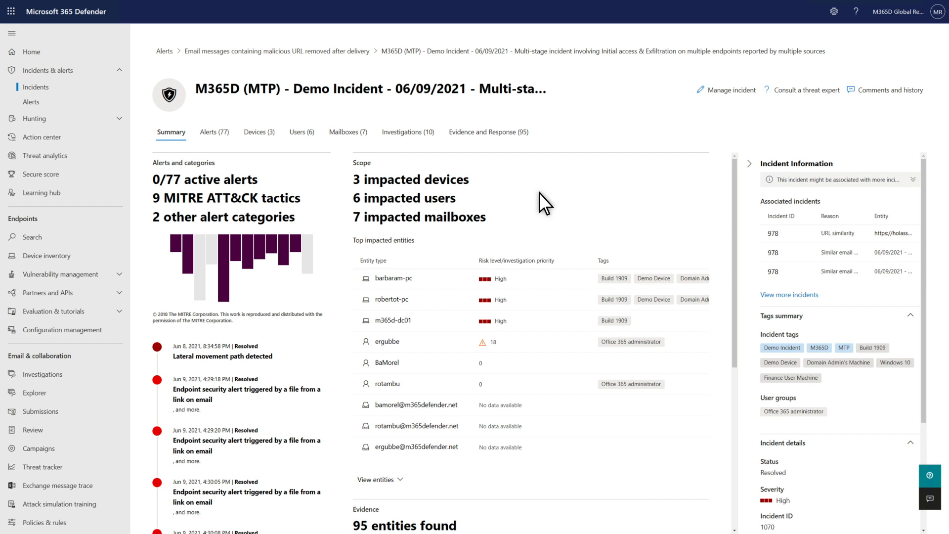
{"action": "mouse_move", "coordinate": [409, 132]}
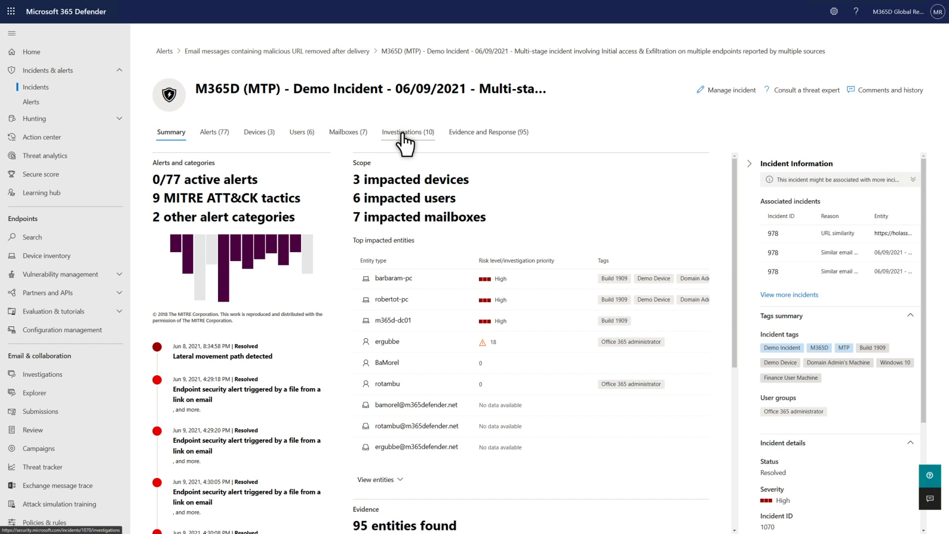
Open the incident's Investigations (10) tab listing ZAP-purged mail investigations
{"action": "left_click", "coordinate": [408, 132]}
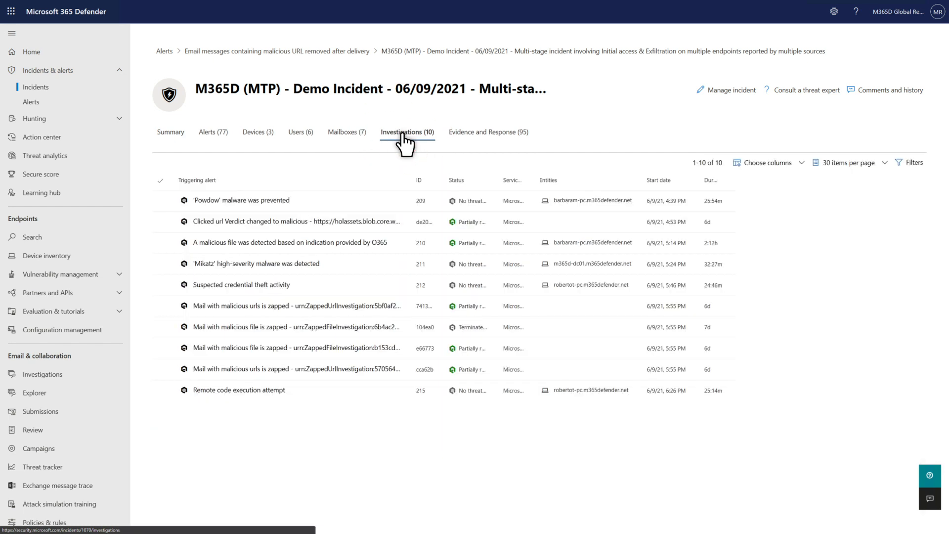
{"action": "mouse_move", "coordinate": [261, 306]}
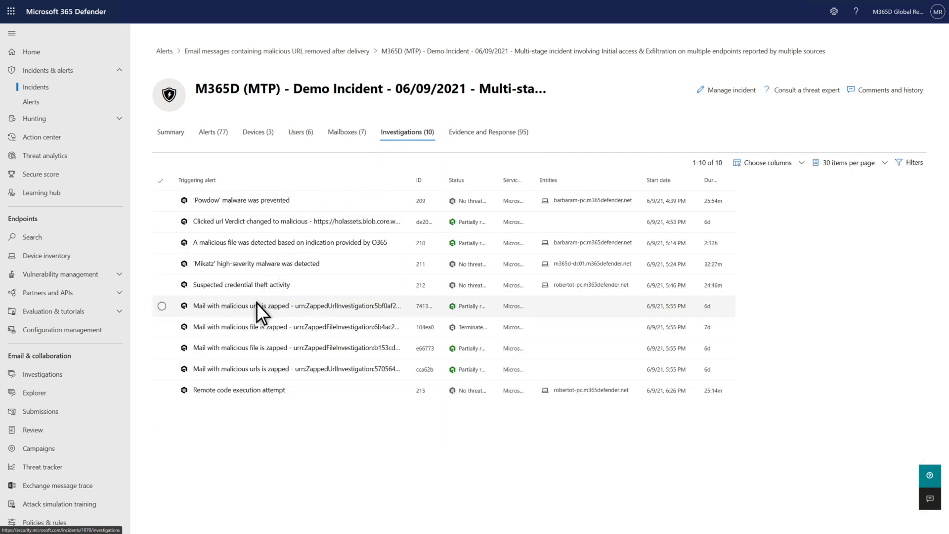